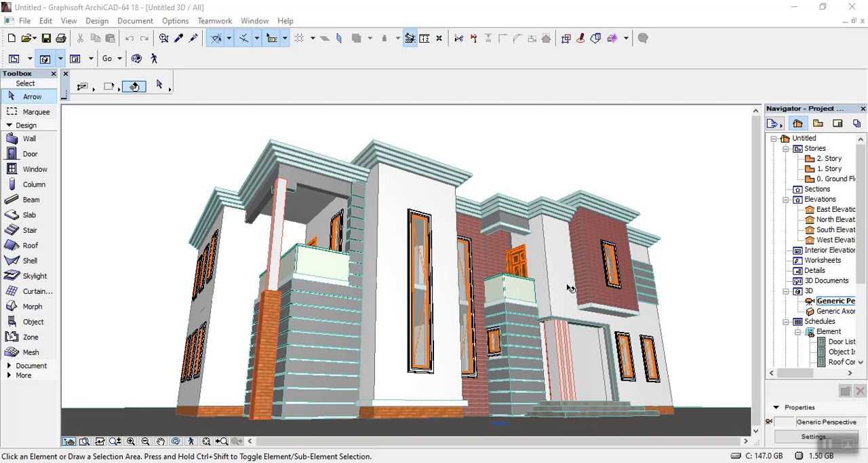
mouse_move(538, 320)
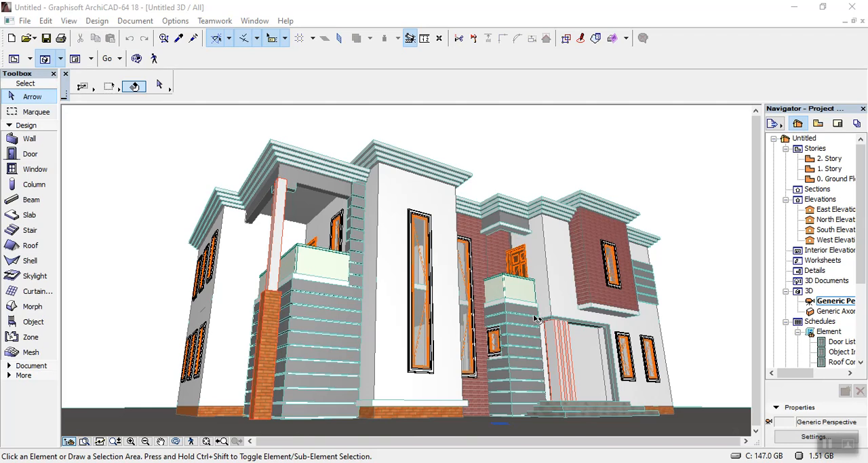
mouse_move(535, 320)
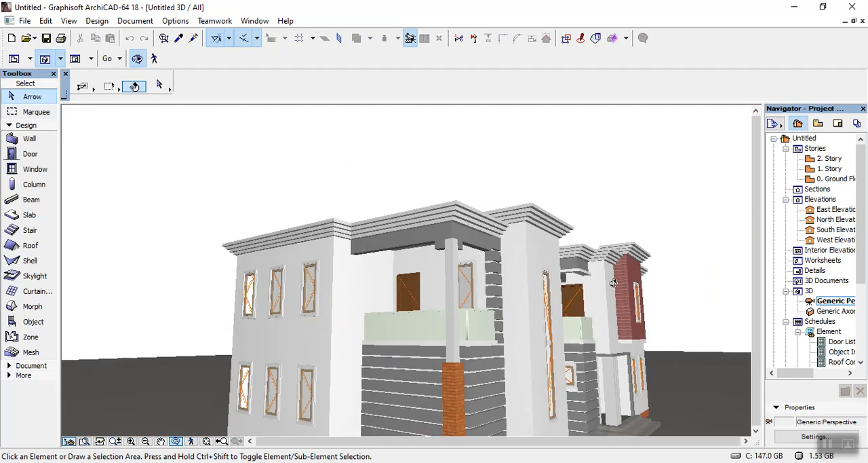
- Orbit to view the upper walls, then open the 2. Story plan with the Roof tool
left_click_drag(612, 283, 392, 278)
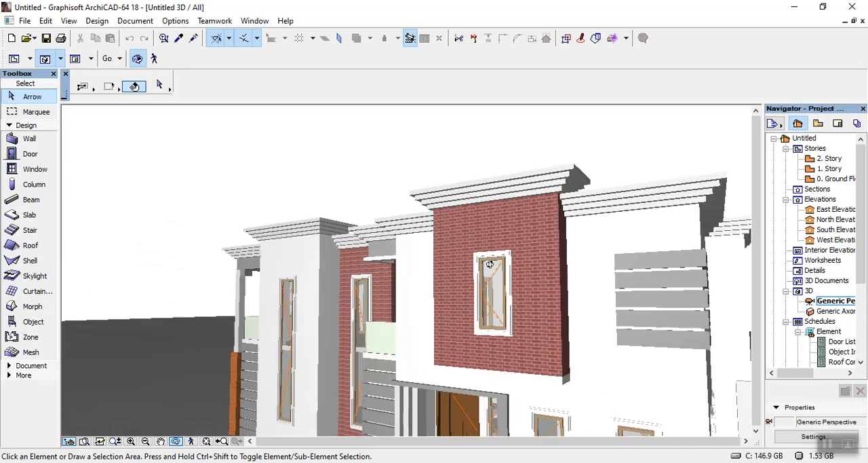
left_click_drag(488, 265, 617, 254)
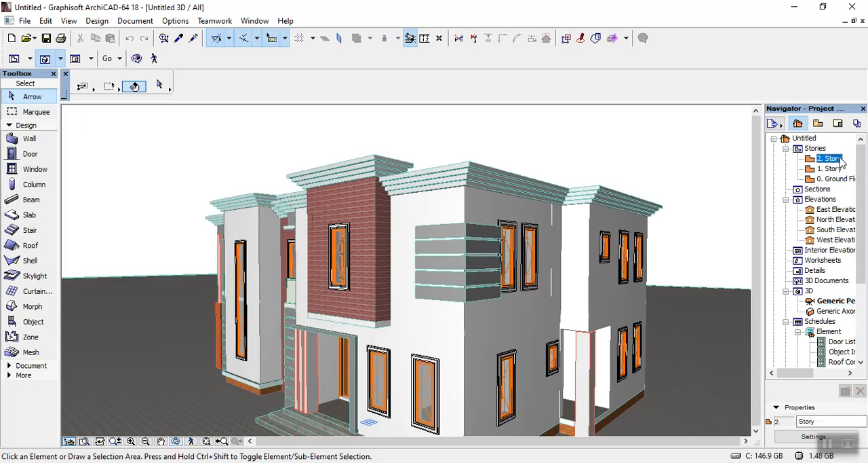
double_click(829, 158)
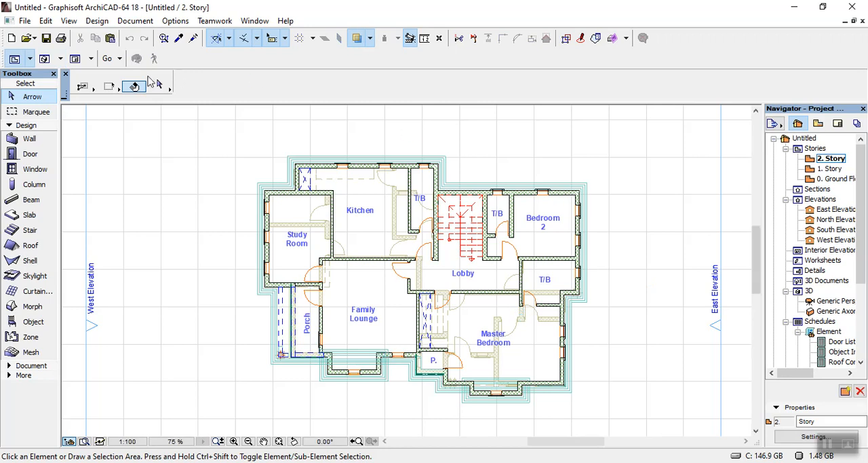
mouse_move(36, 111)
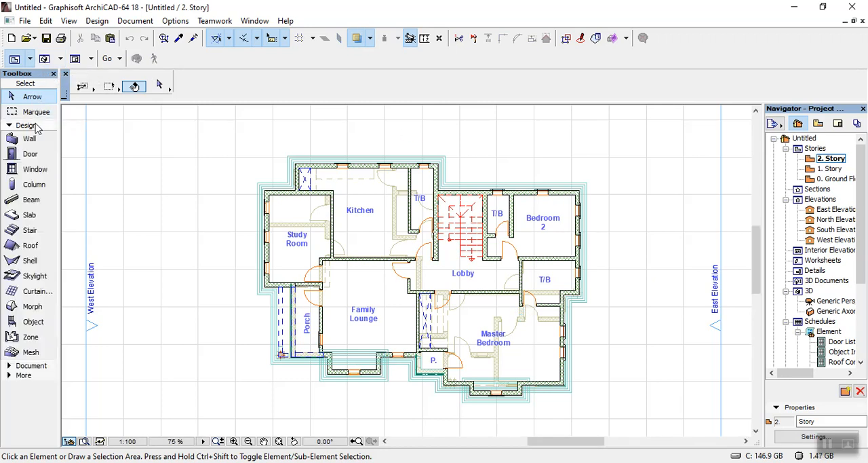
mouse_move(30, 245)
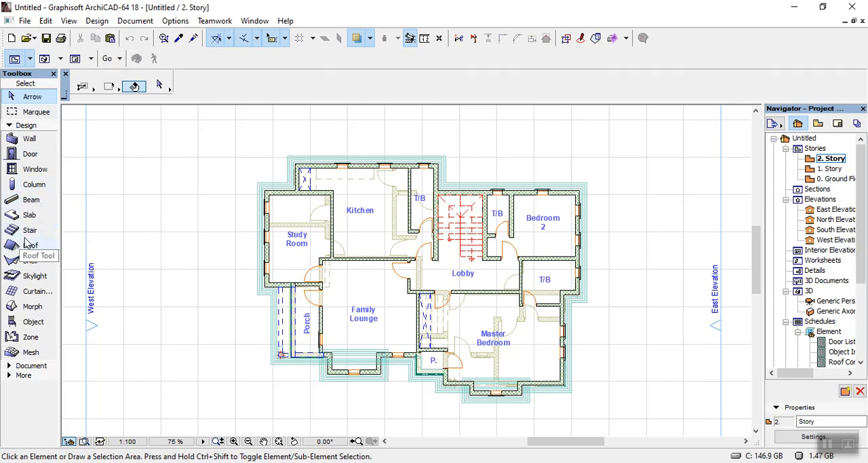
left_click(31, 245)
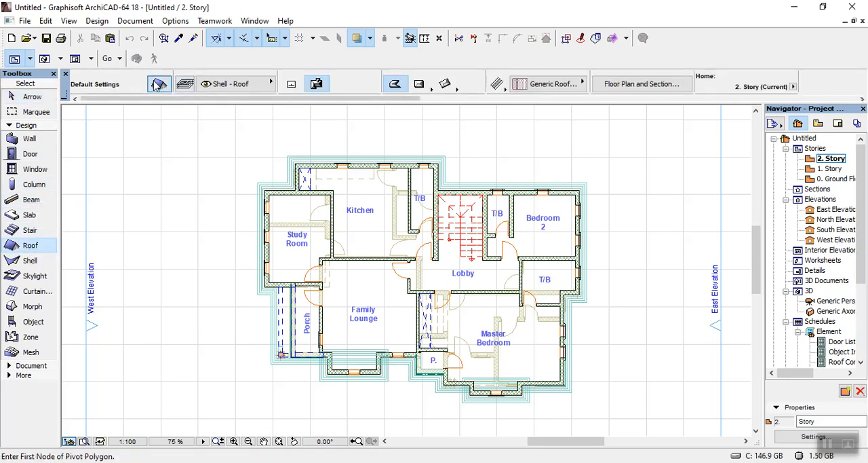
- Set roof defaults to 45° pitch, French Brown tiles, White Rough stucco and Basic structure
left_click(158, 83)
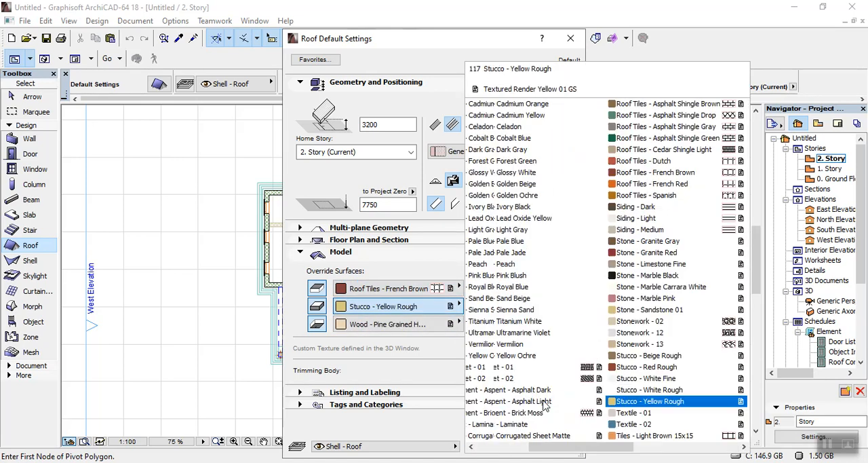
left_click(650, 389)
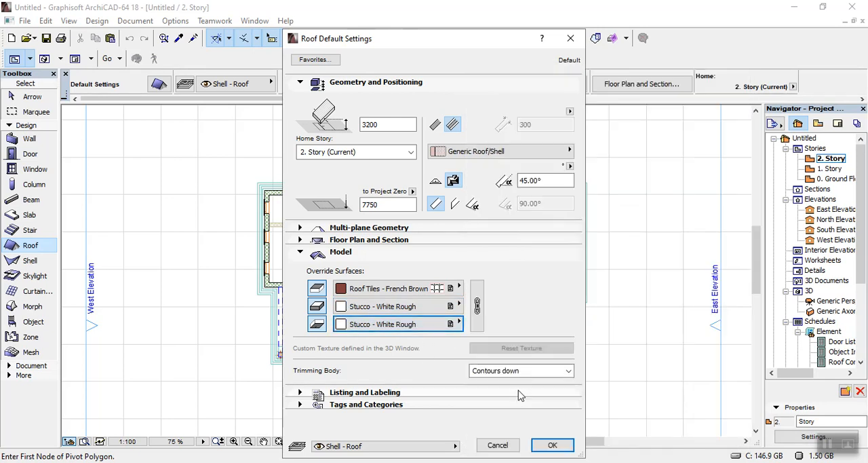
mouse_move(407, 325)
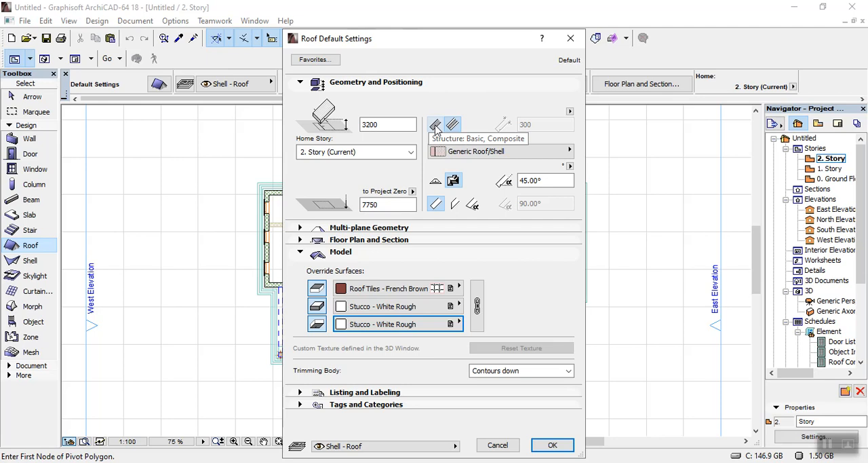
mouse_move(434, 131)
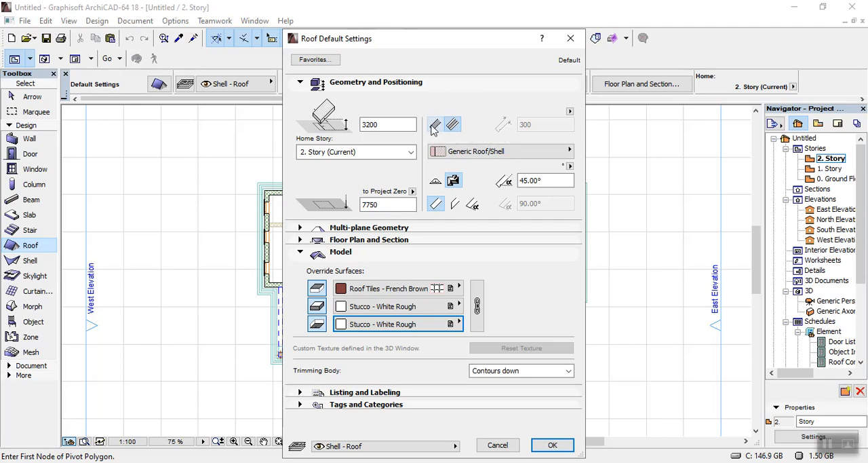
left_click(552, 445)
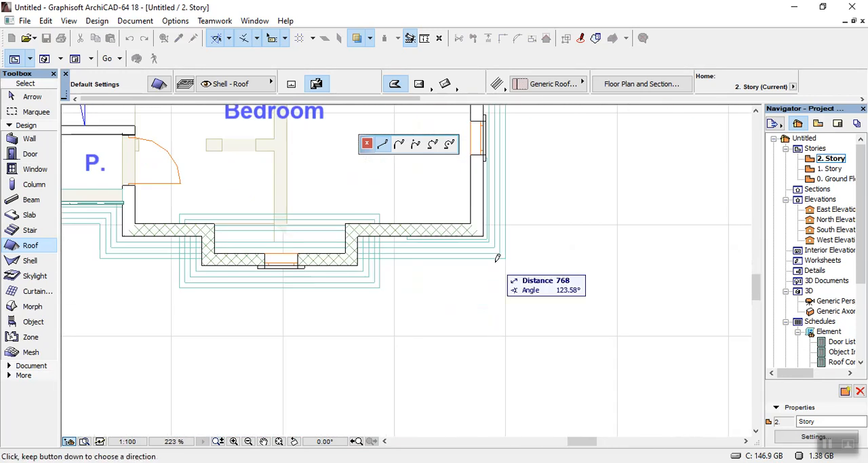
- Place another corner of the roof outline along the outer walls
left_click(496, 257)
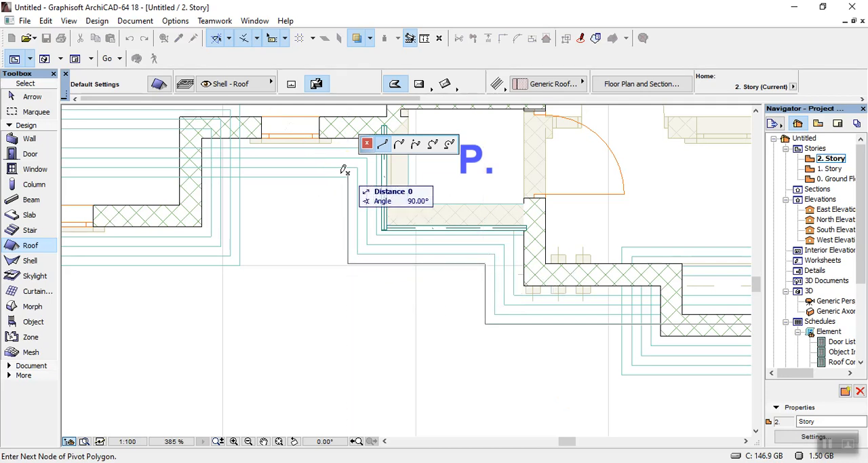
mouse_move(346, 175)
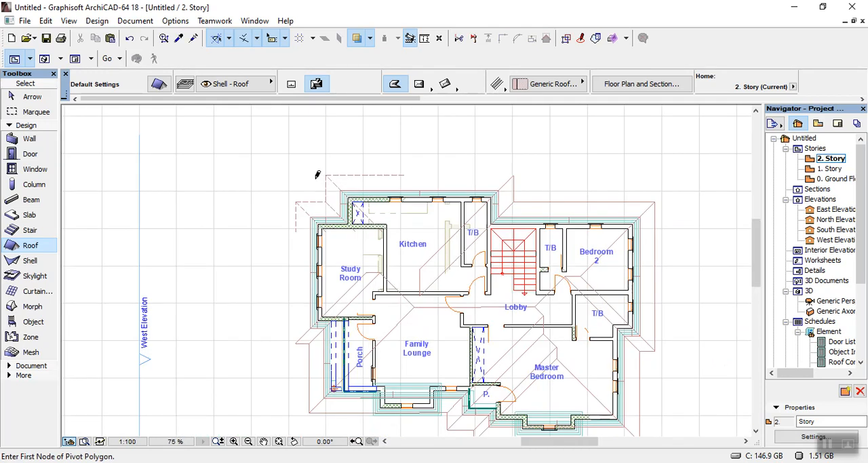
- Zoom in near room P and select the roof edge for editing
scroll("down", 3)
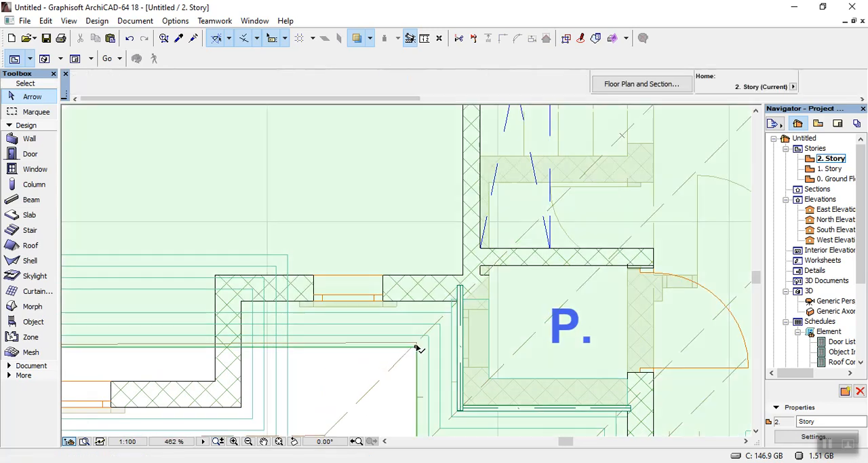
left_click(416, 342)
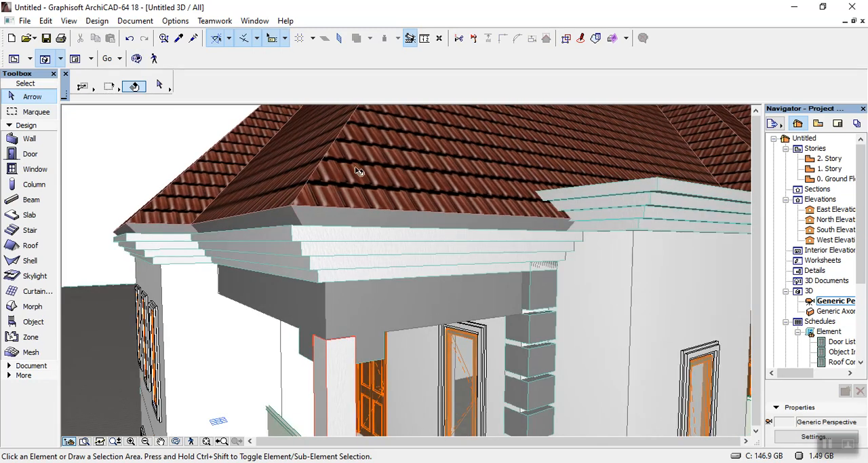
- Select the tiled roof and set its Info Box height, trying 3100, 3180, then 308
left_click(359, 171)
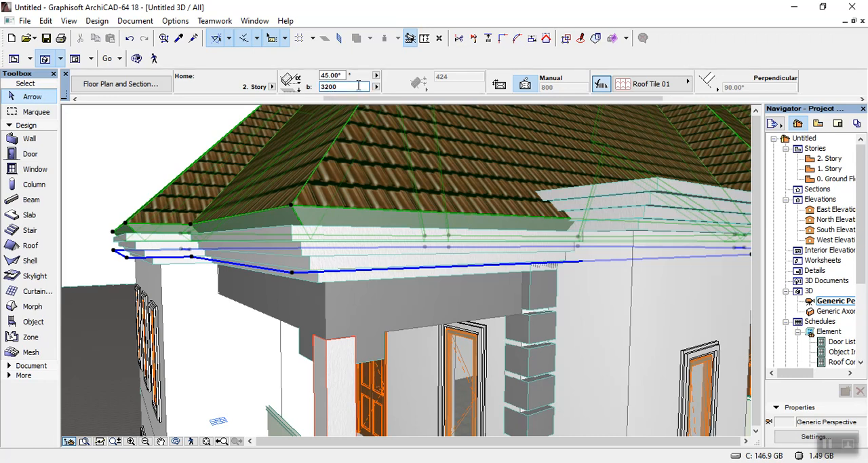
left_click(344, 86)
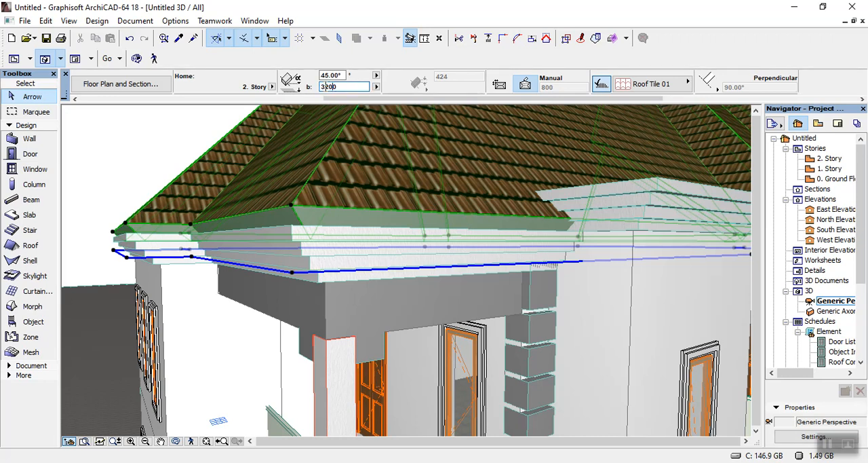
mouse_move(376, 87)
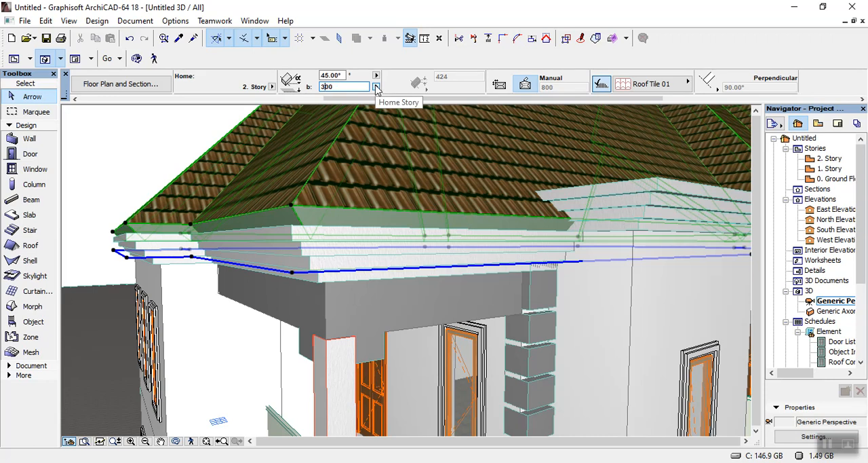
type("3100")
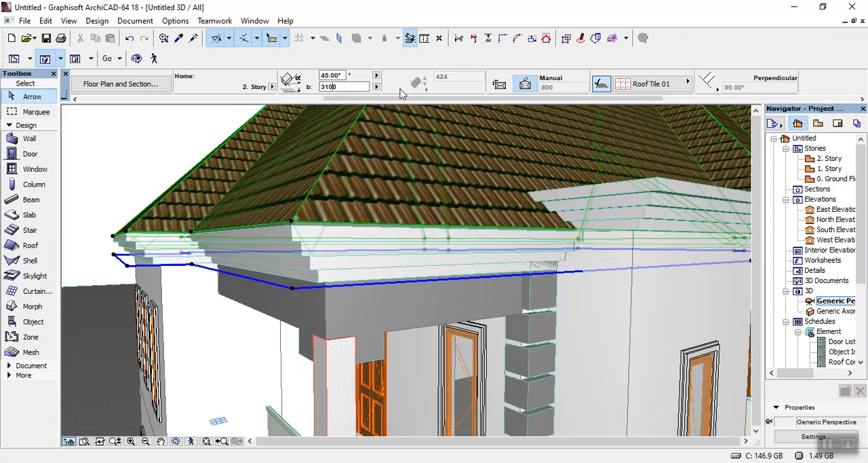
type("3180")
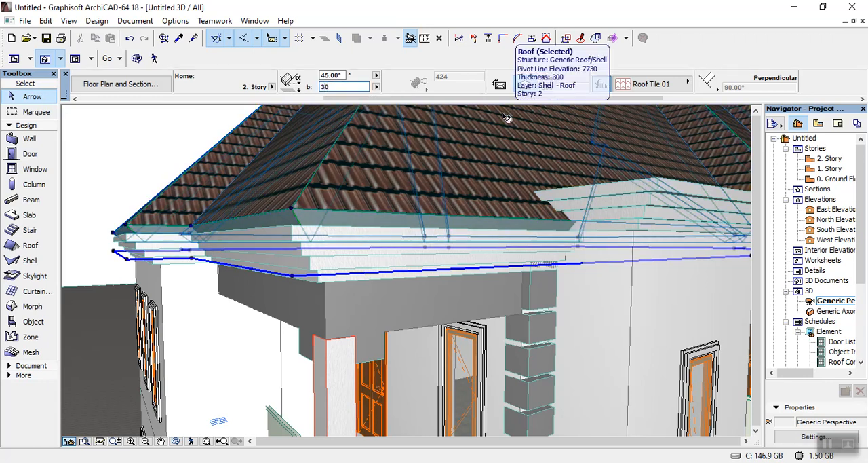
type("308")
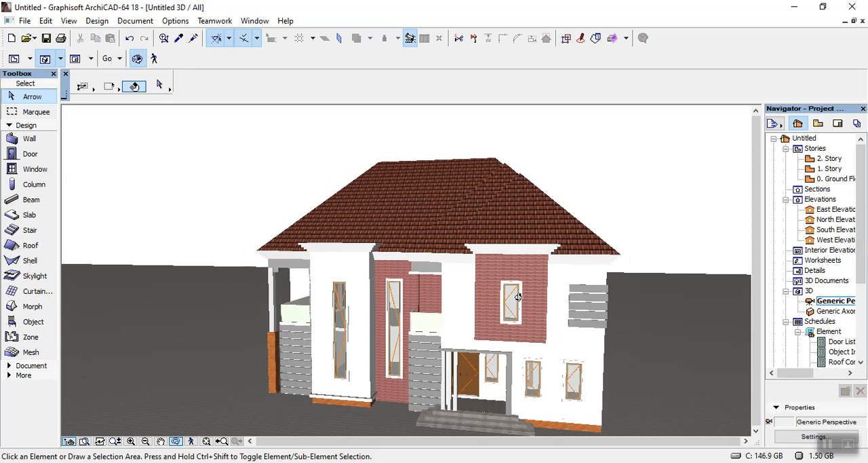
- Orbit the 3D view to inspect the new roof from two sides
left_click_drag(519, 296, 431, 353)
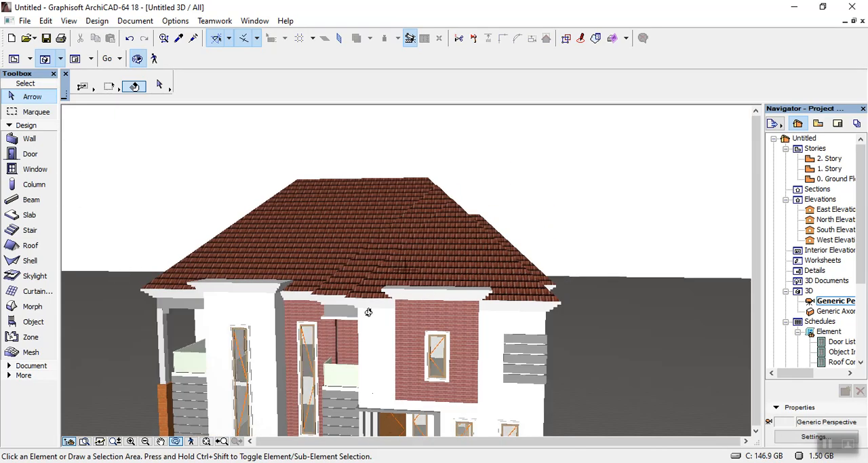
mouse_move(424, 239)
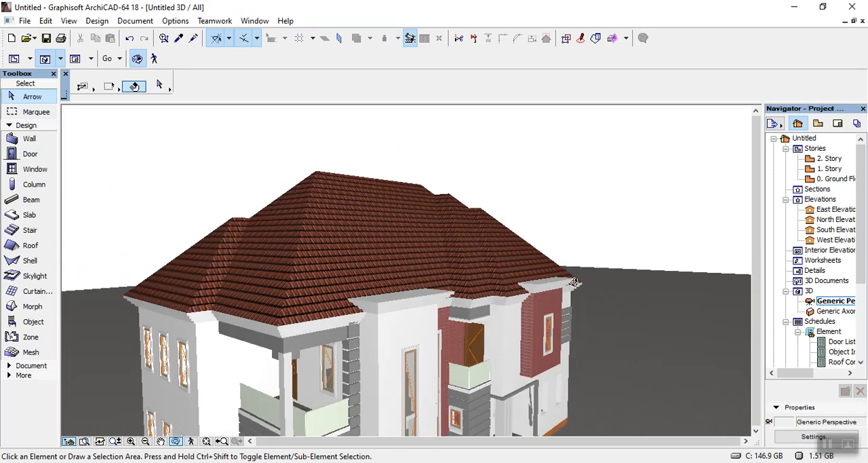
left_click_drag(575, 281, 440, 357)
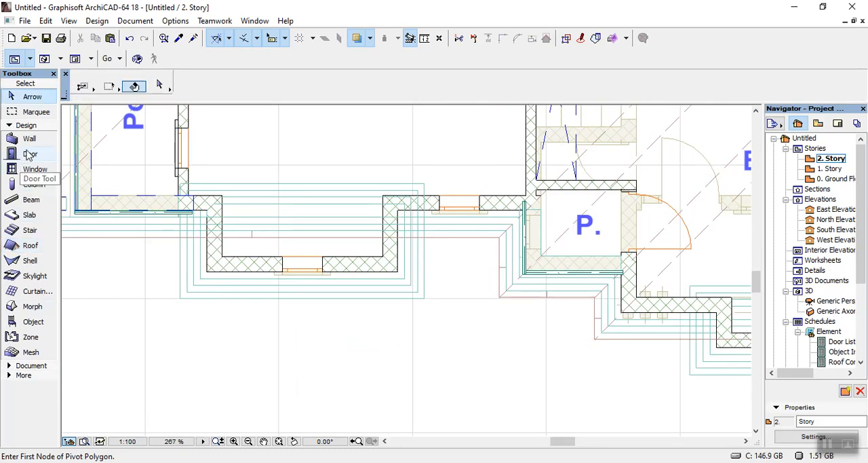
- With the Line tool, trace a dashed outline around the Family Lounge and porch
left_click(31, 135)
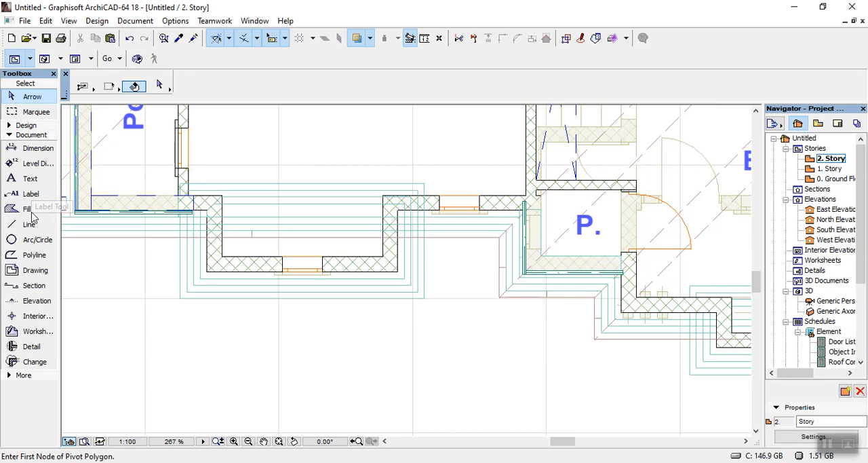
left_click(29, 224)
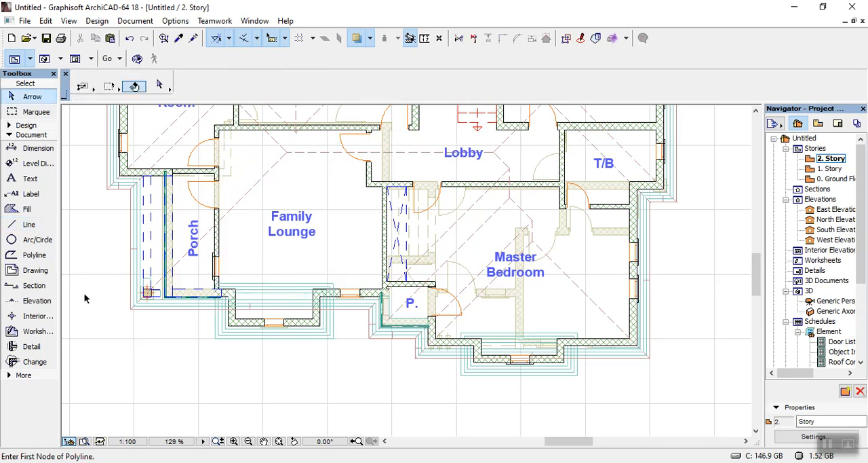
left_click(29, 224)
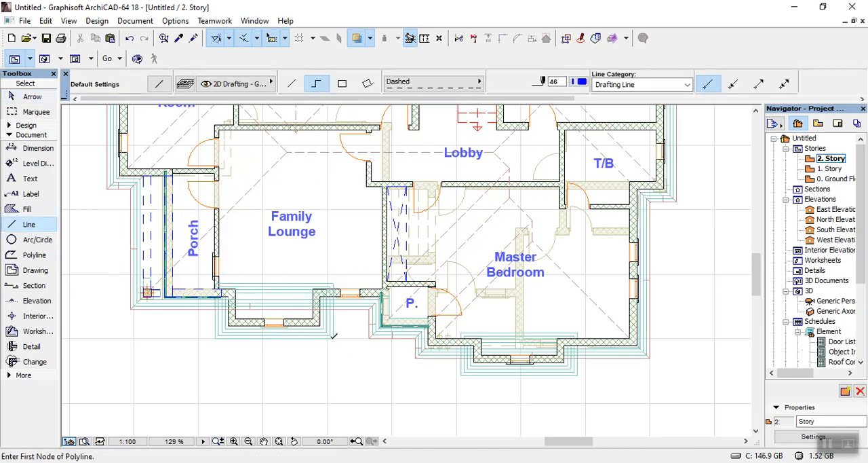
left_click(333, 337)
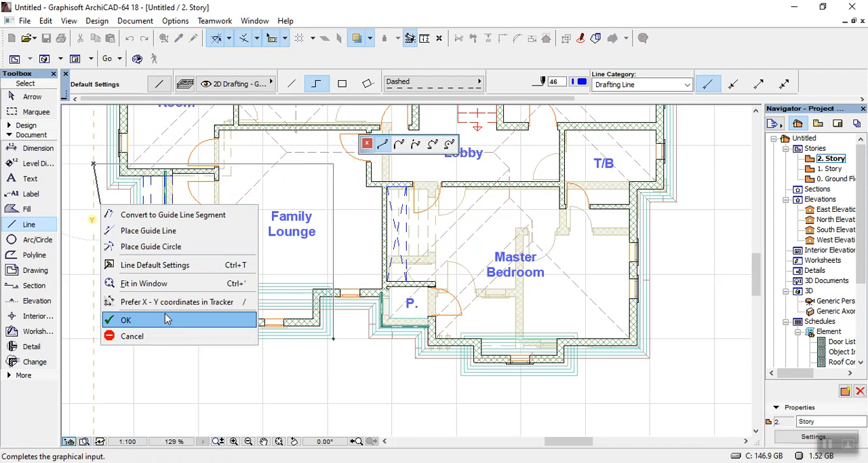
left_click(126, 320)
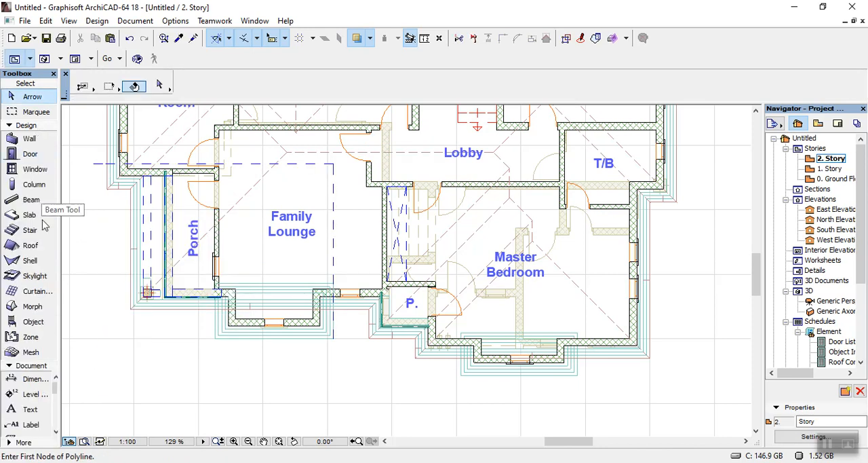
left_click(30, 245)
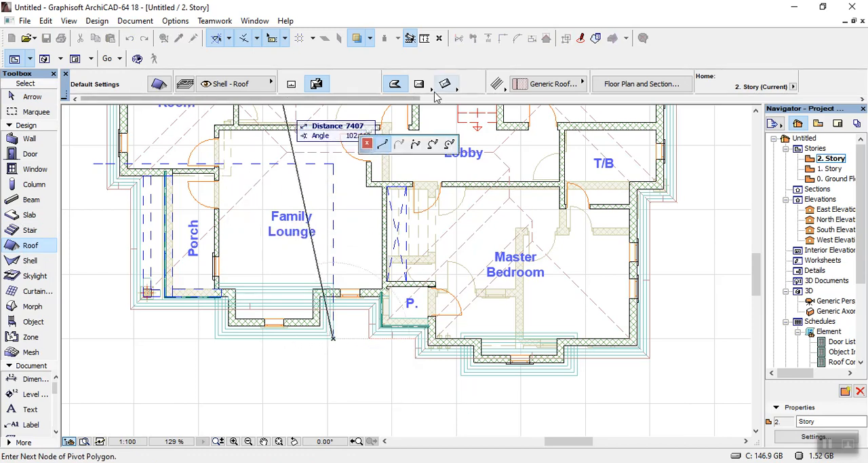
mouse_move(419, 83)
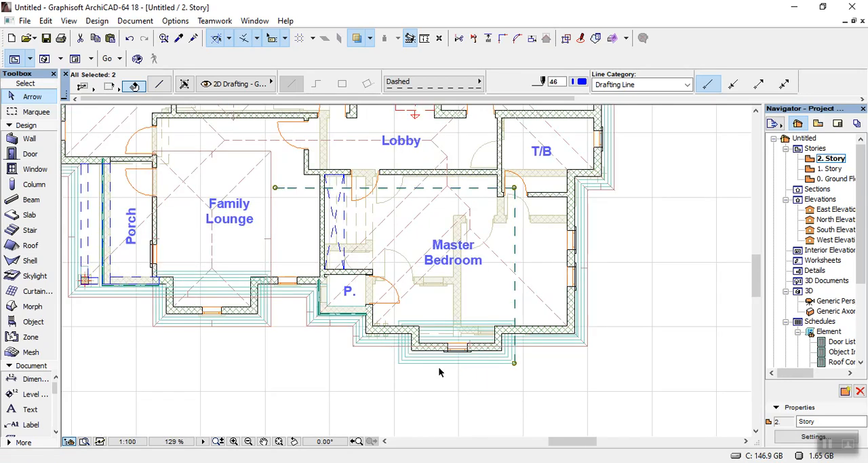
- Pick the Roof tool with the rectangle geometry method for the Master Bedroom roof
left_click(31, 245)
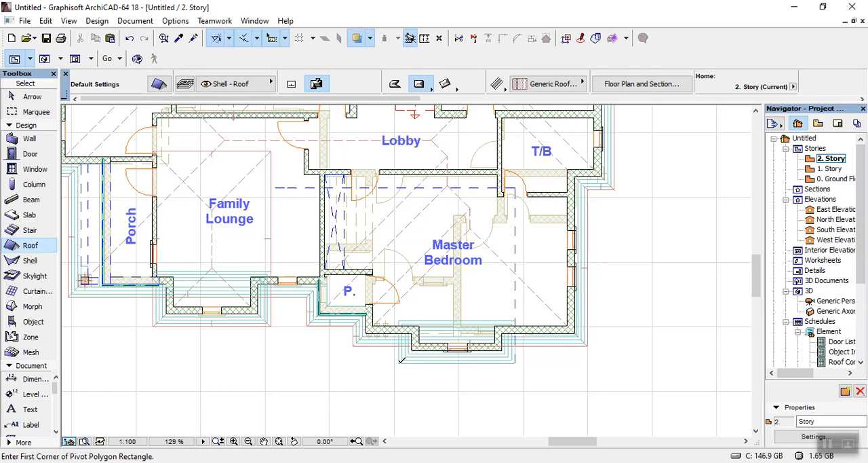
left_click(515, 181)
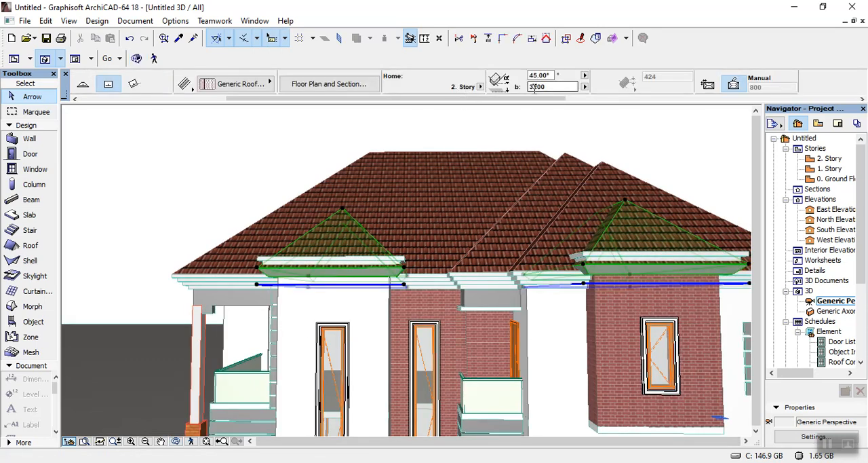
- Edit the roof level field in the Info Box for the two front-wing roofs
left_click(551, 86)
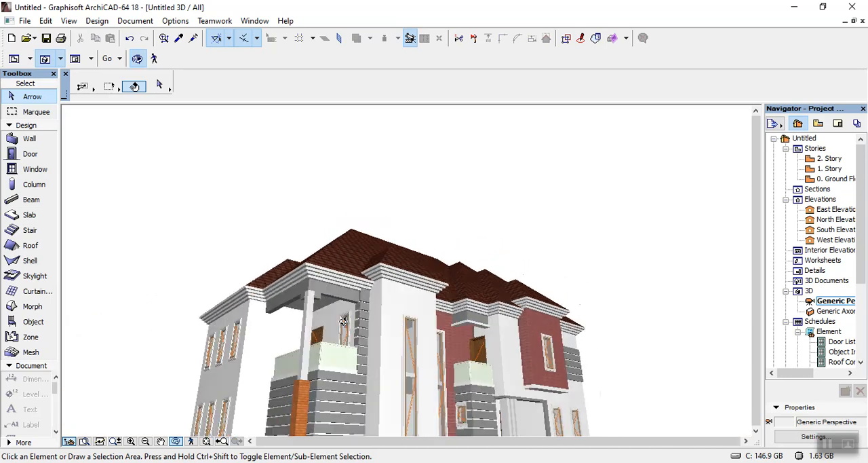
left_click_drag(343, 320, 474, 277)
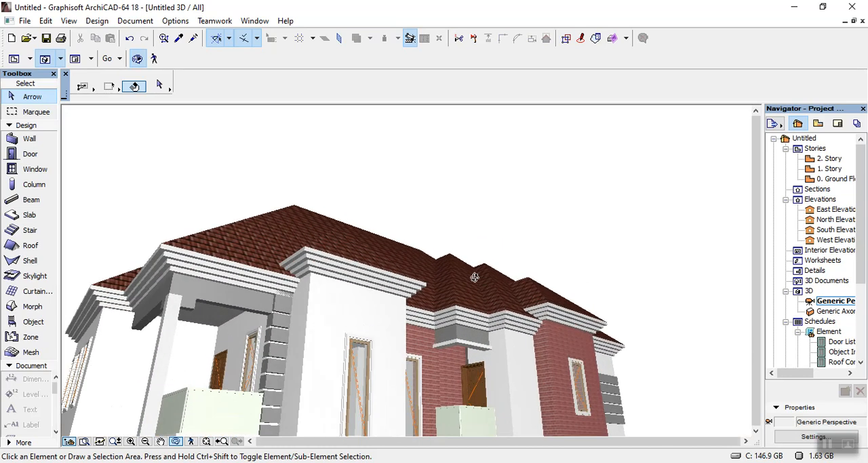